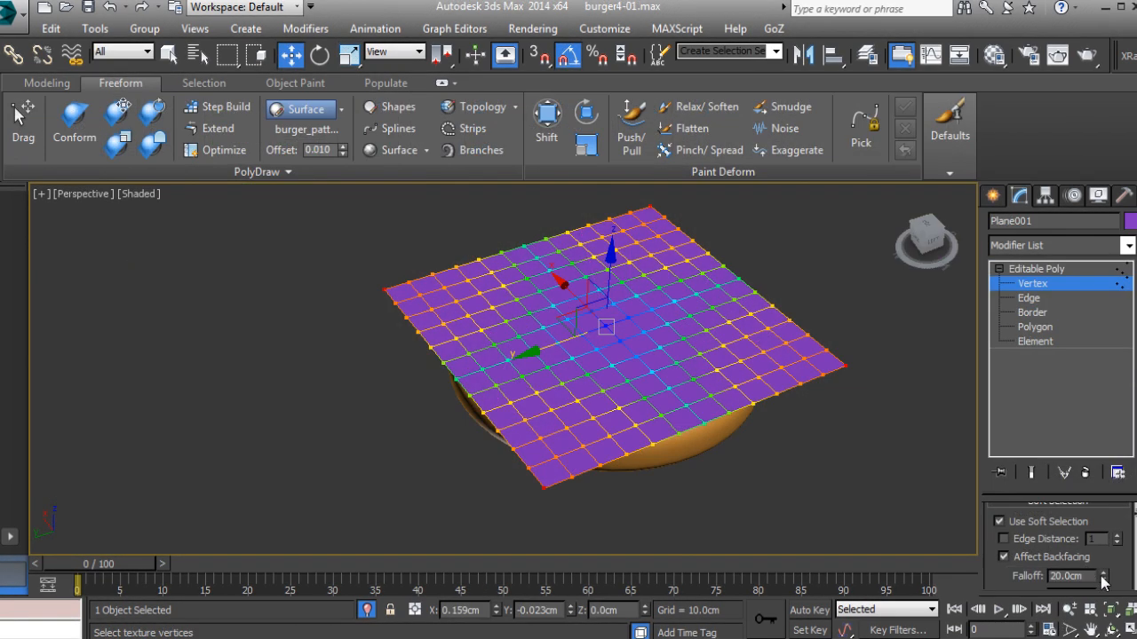
# Drag Plane001's soft-selected vertices with 20cm falloff to reshape the plane above the bun
pyautogui.moveTo(1101, 577); pyautogui.dragTo(1074, 591)
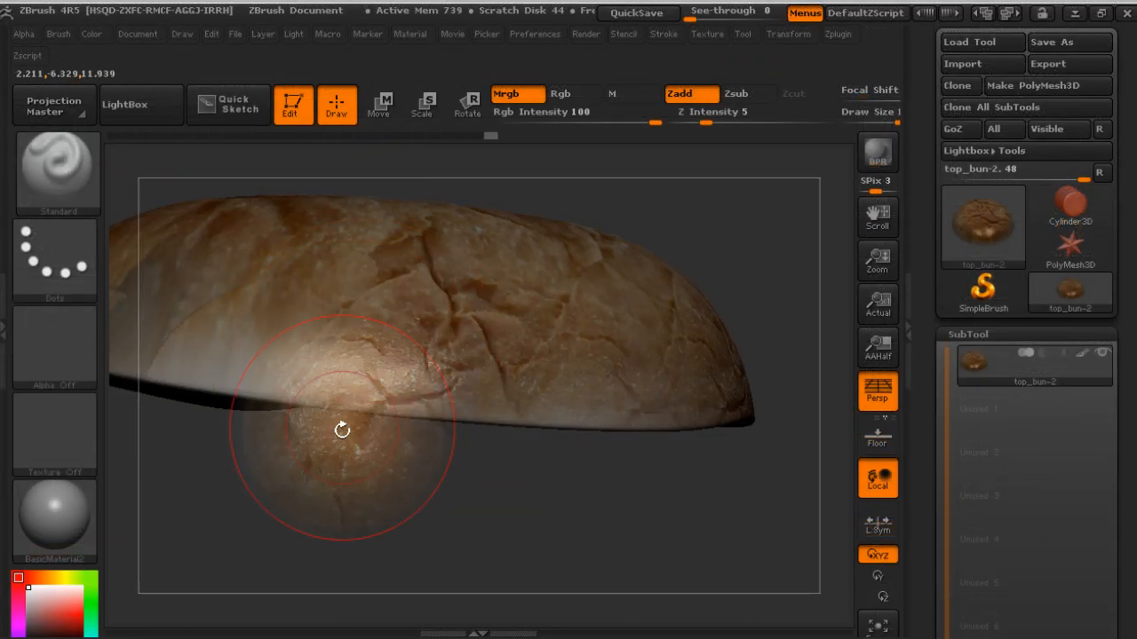
# Stroke the Standard brush across the top_bun-2 surface to sculpt detail
pyautogui.moveTo(342, 431); pyautogui.dragTo(286, 321)
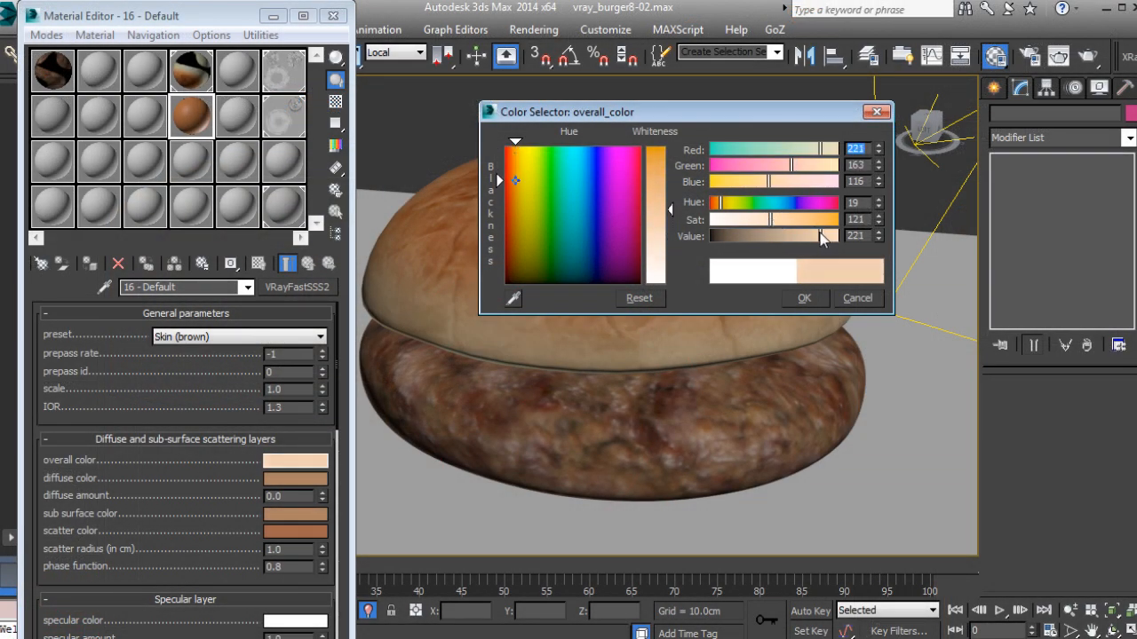
# Lower the Value slider for the VRayFastSSS2 overall skin colour toward warm tan
pyautogui.moveTo(817, 219); pyautogui.dragTo(768, 219)
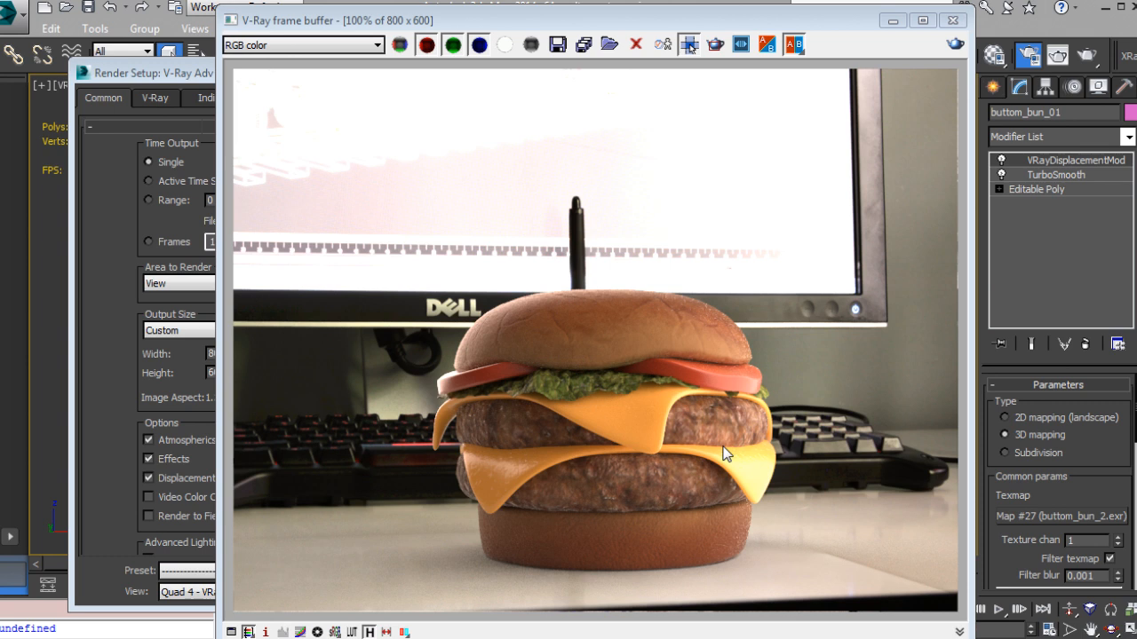
# Show the V-Ray tab of Render Setup beside the finished burger render
pyautogui.click(154, 98)
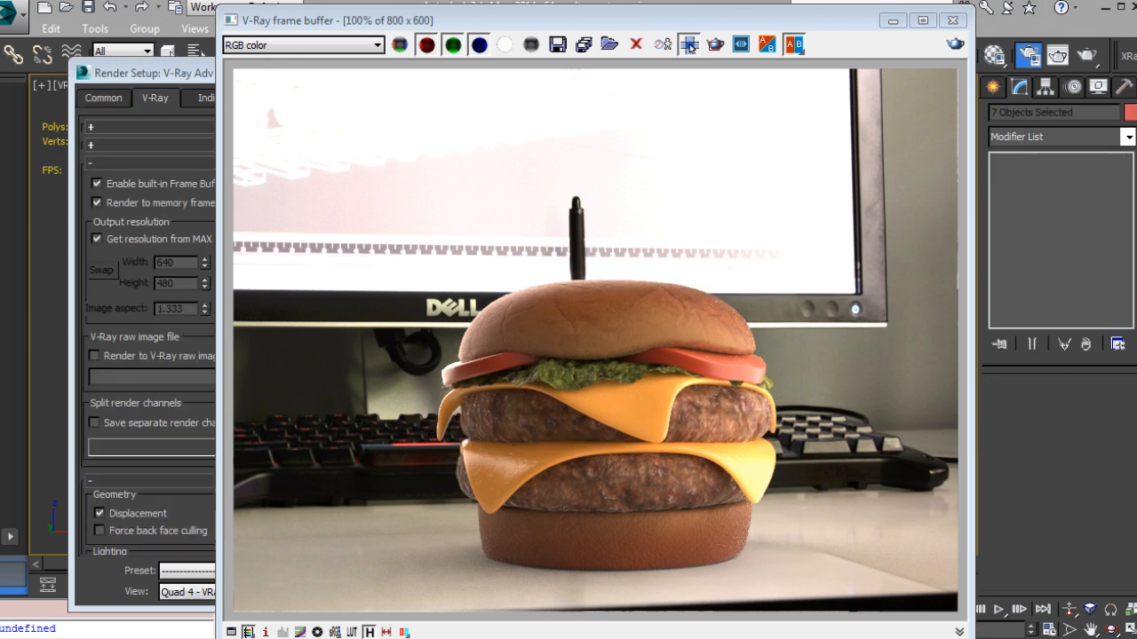
pyautogui.moveTo(750, 447)
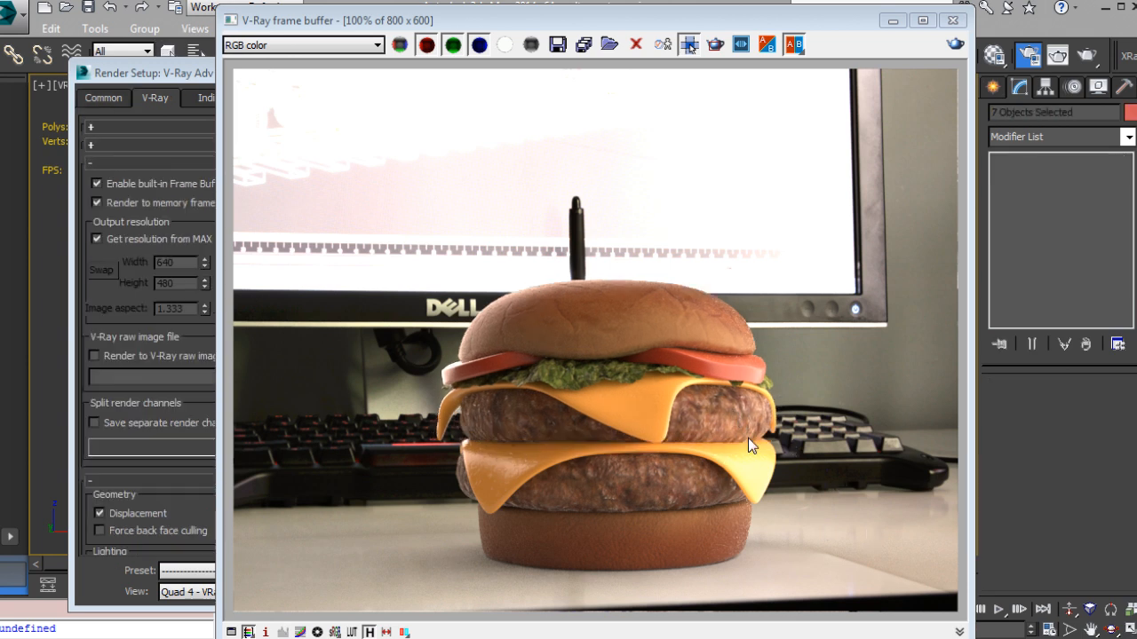
pyautogui.moveTo(435, 262)
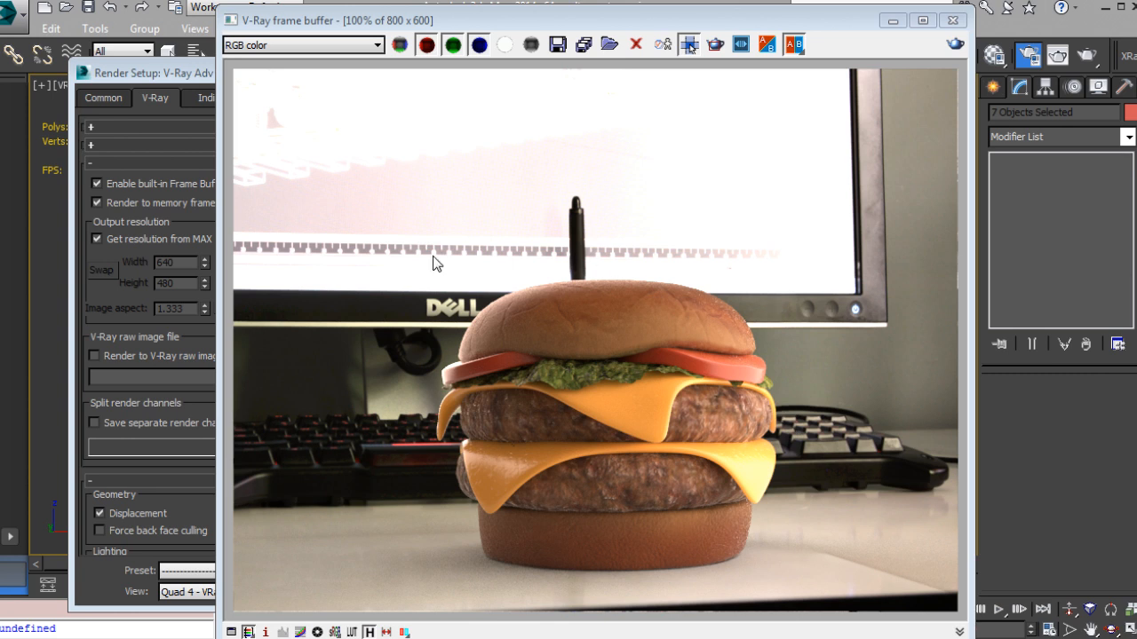